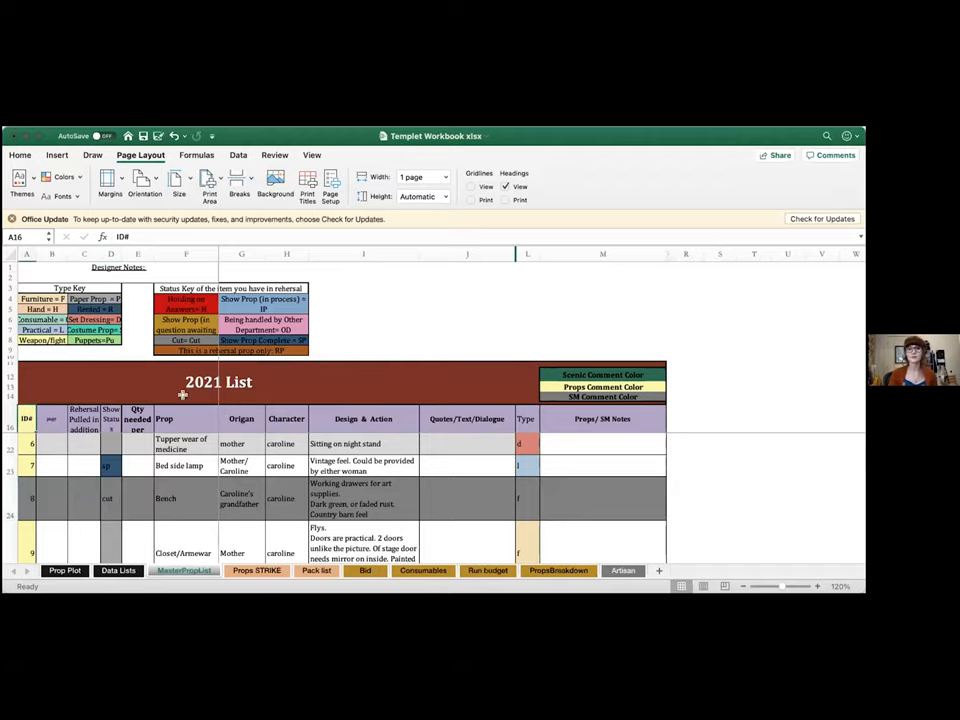
Step: Freeze the rows above row 17 so the title and column headings stay fixed while scrolling
{"action": "scroll", "scroll_direction": "down", "scroll_amount": 3}
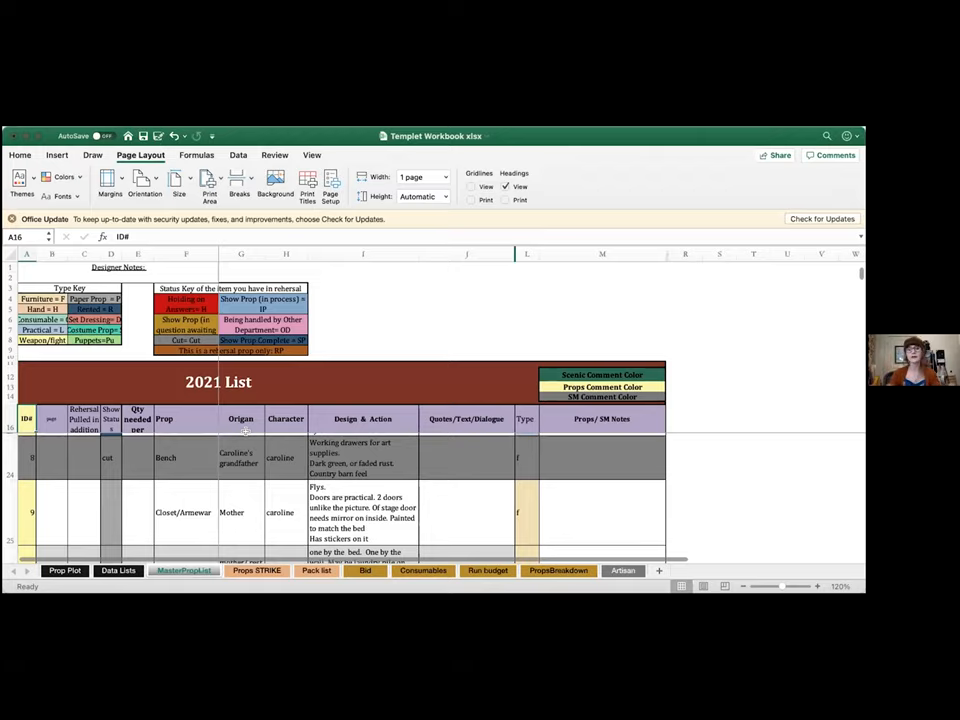
{"action": "scroll", "scroll_direction": "down", "scroll_amount": 3}
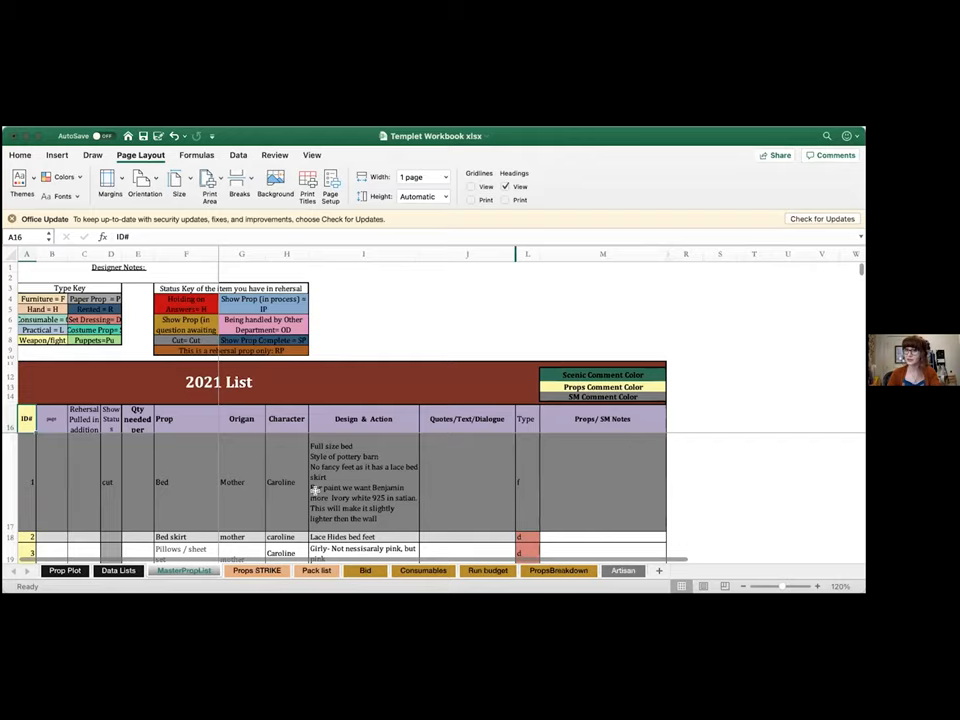
{"action": "scroll", "scroll_direction": "right", "scroll_amount": 3}
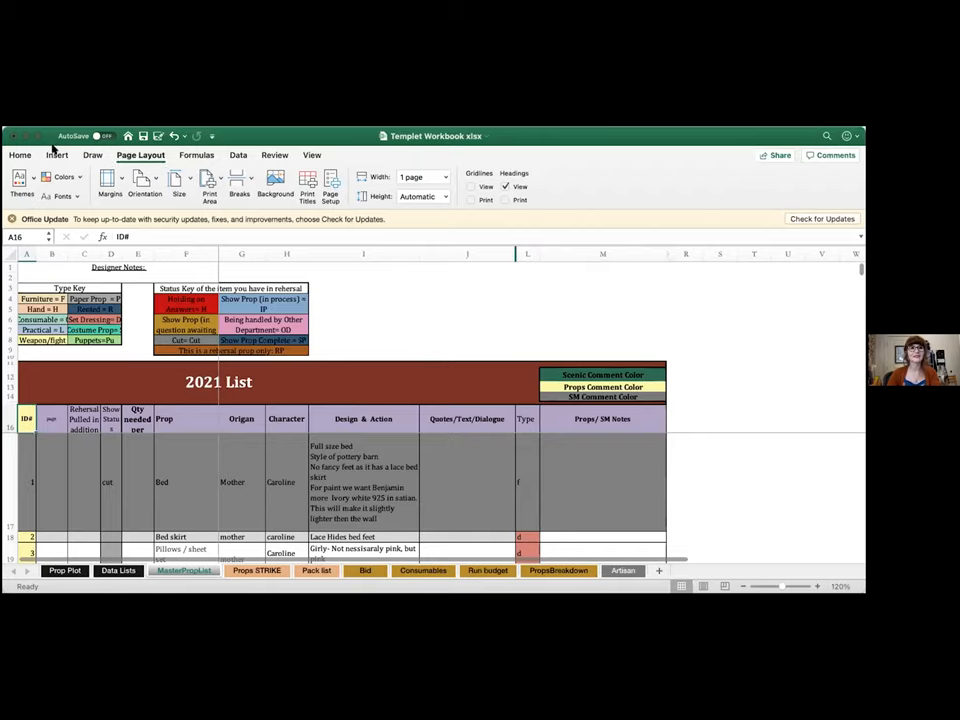
{"action": "left_click", "coordinate": [312, 156]}
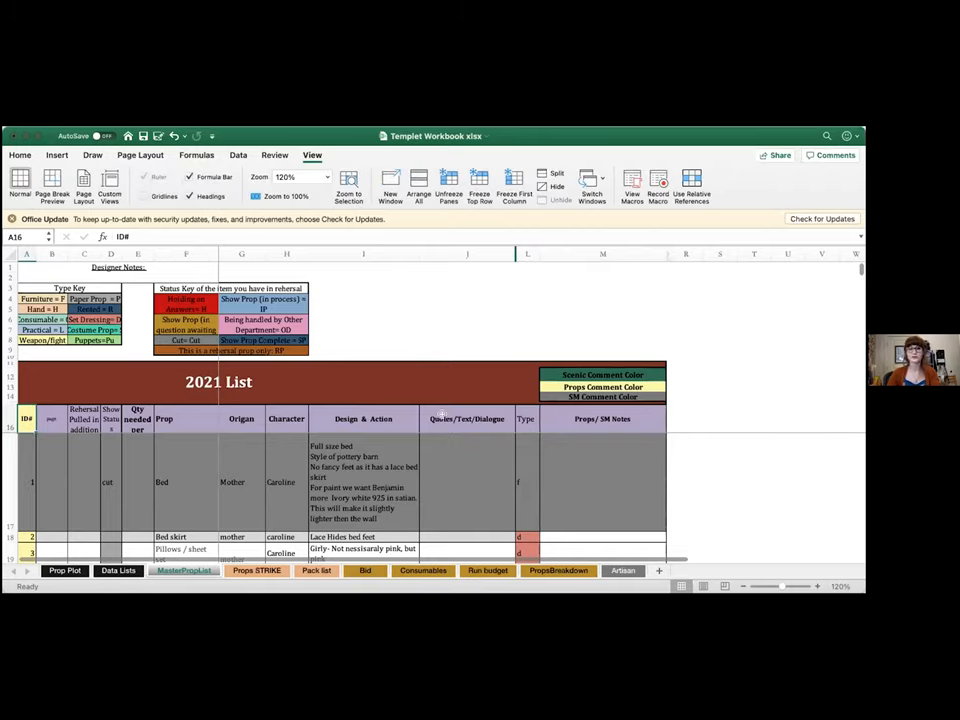
{"action": "left_click", "coordinate": [240, 482]}
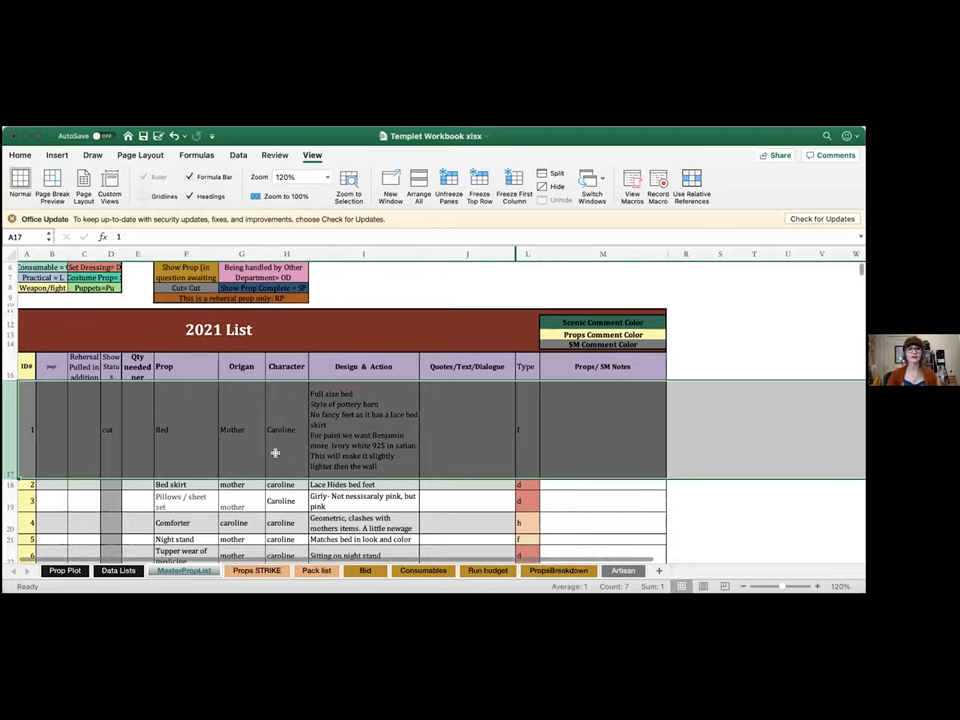
{"action": "scroll", "scroll_direction": "down", "scroll_amount": 3}
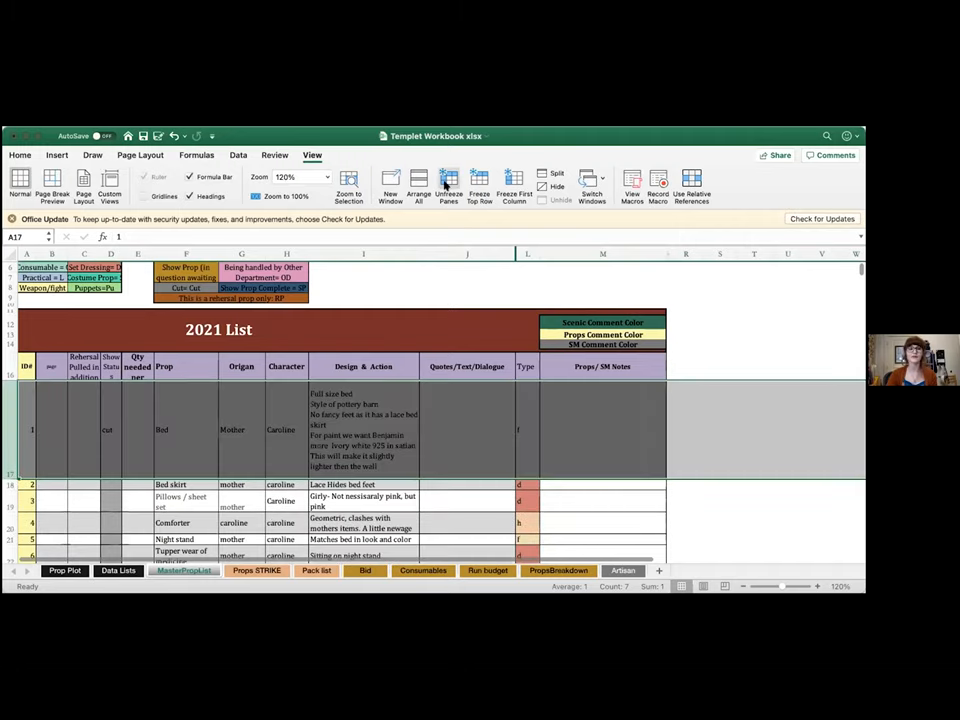
{"action": "left_click", "coordinate": [364, 430]}
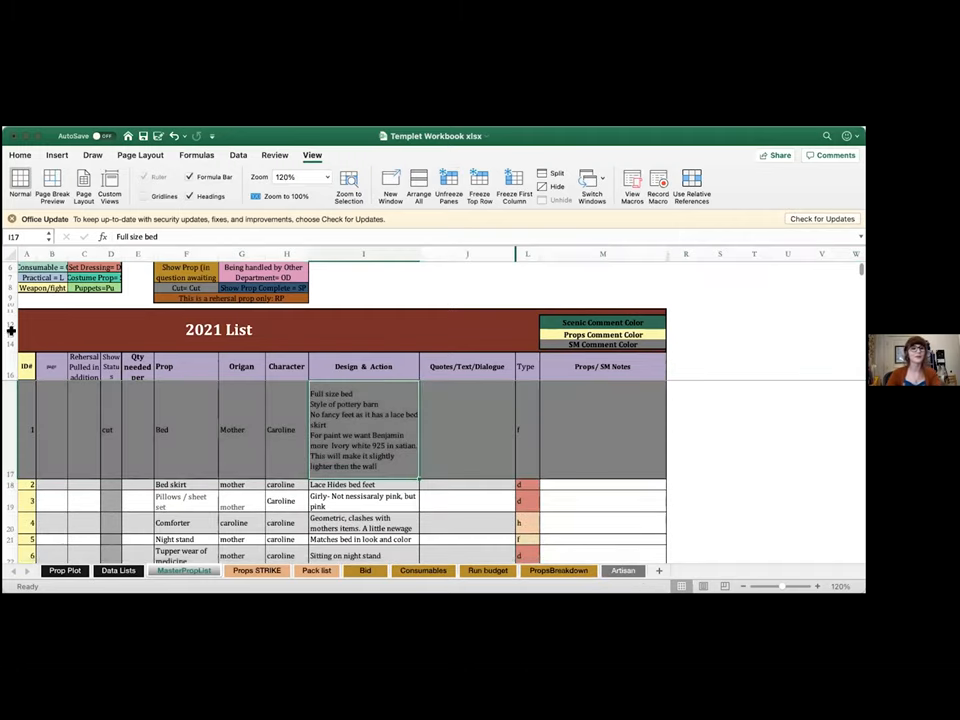
{"action": "scroll", "scroll_direction": "down", "scroll_amount": 3}
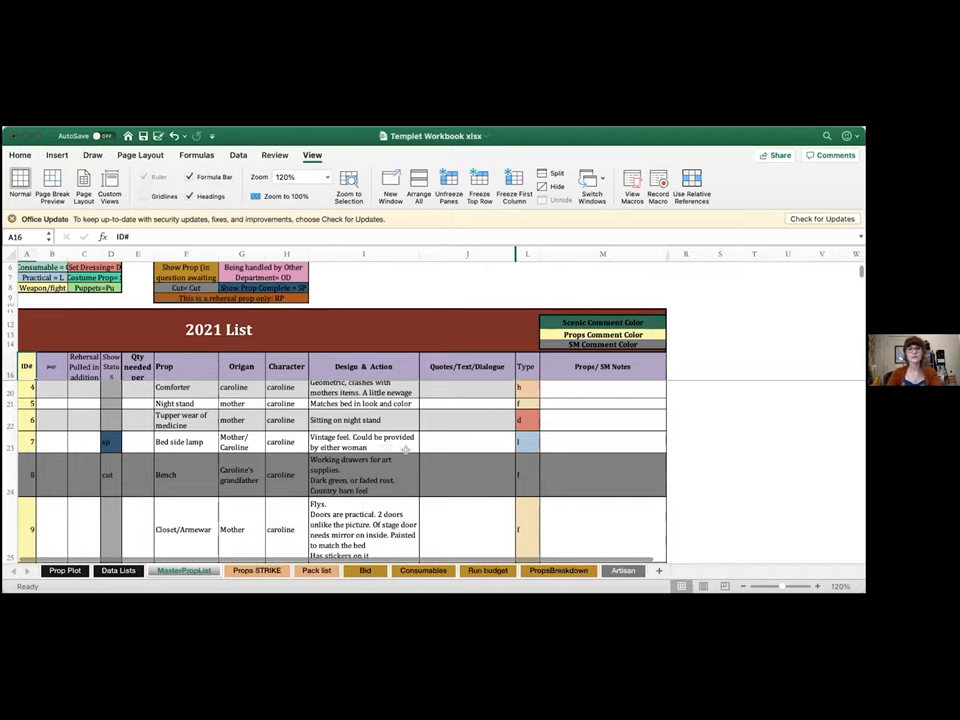
{"action": "scroll", "scroll_direction": "down", "scroll_amount": 3}
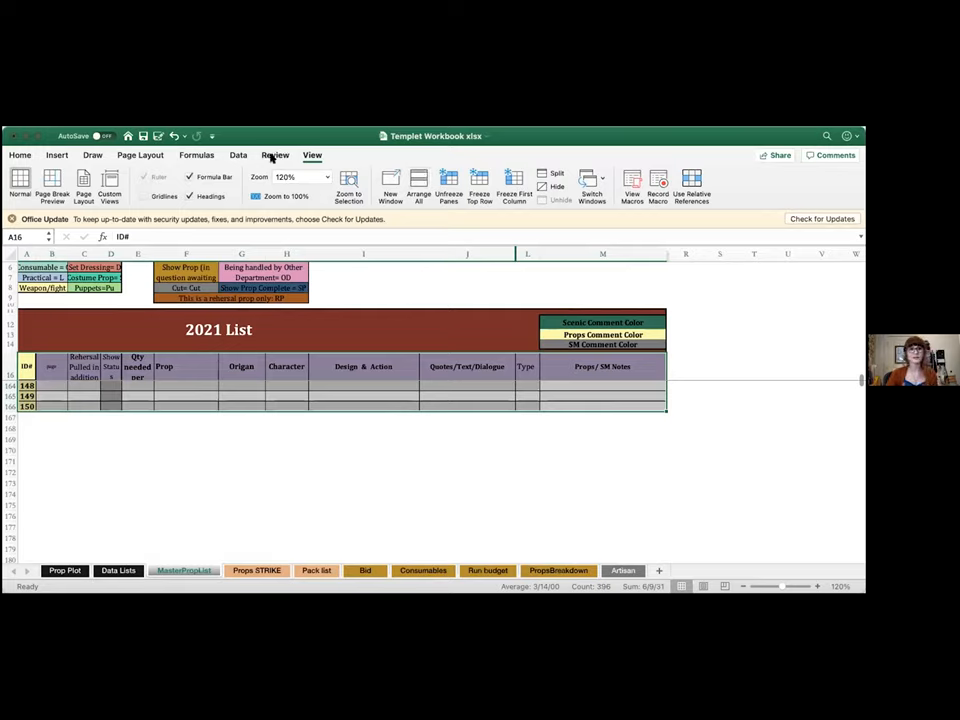
Step: Turn on AutoFilter controls for the props table headings from the Data tab
{"action": "left_click", "coordinate": [238, 156]}
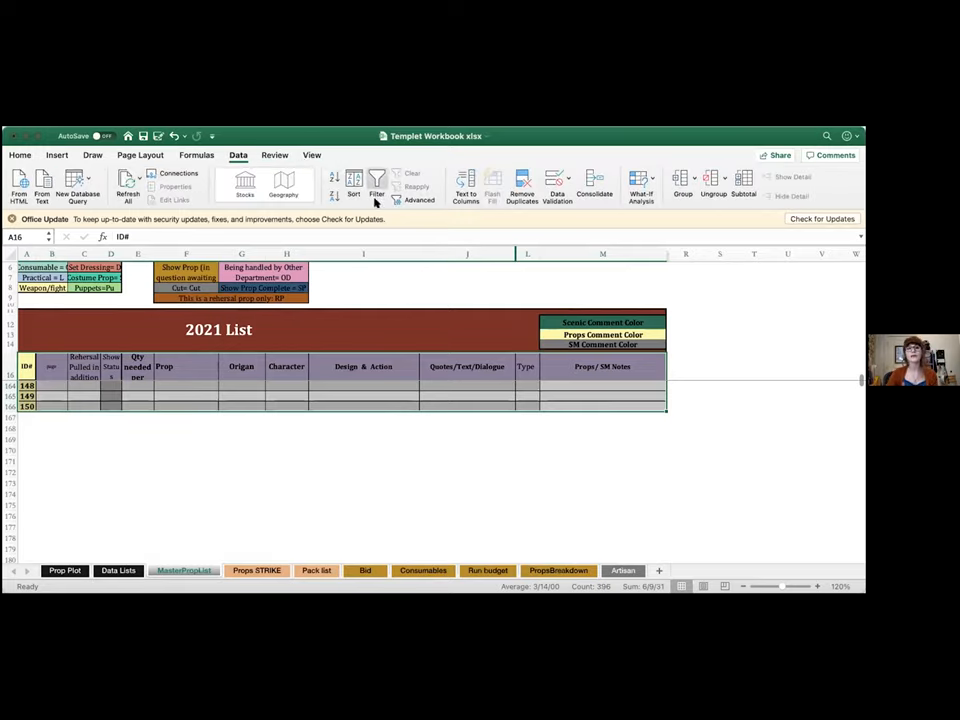
{"action": "mouse_move", "coordinate": [410, 168]}
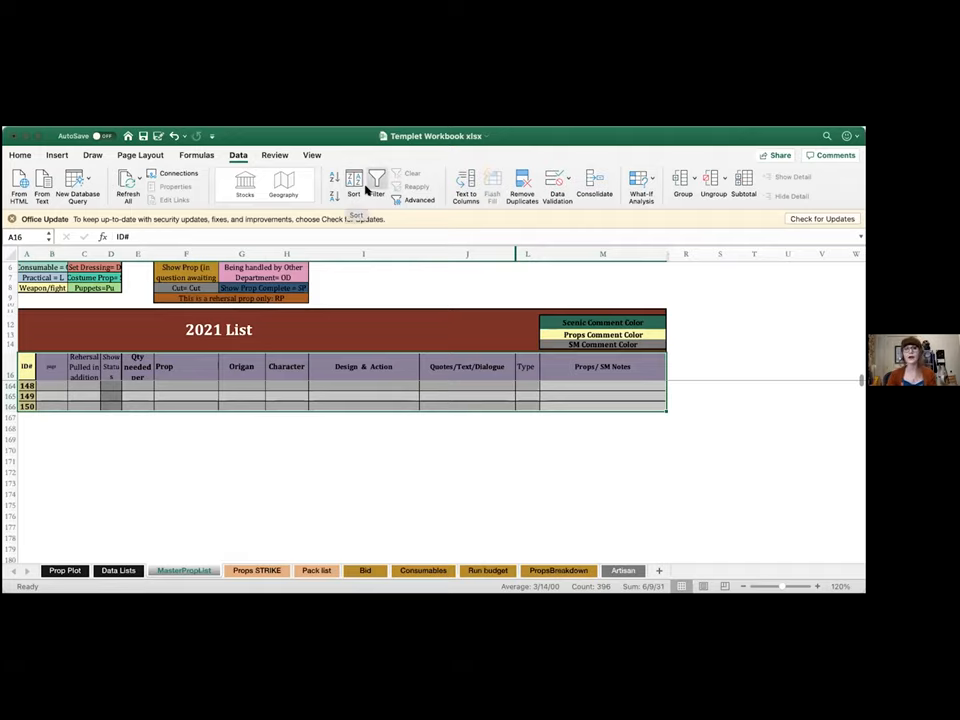
{"action": "left_click", "coordinate": [376, 184]}
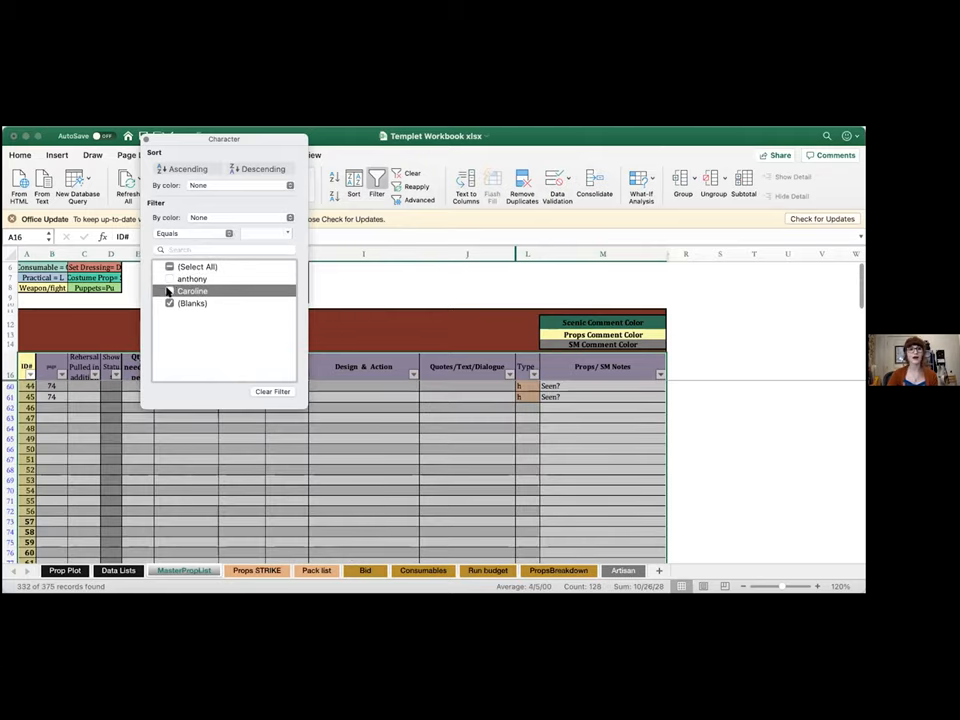
Step: Filter the Character column to show only anthony's props
{"action": "left_click", "coordinate": [168, 290]}
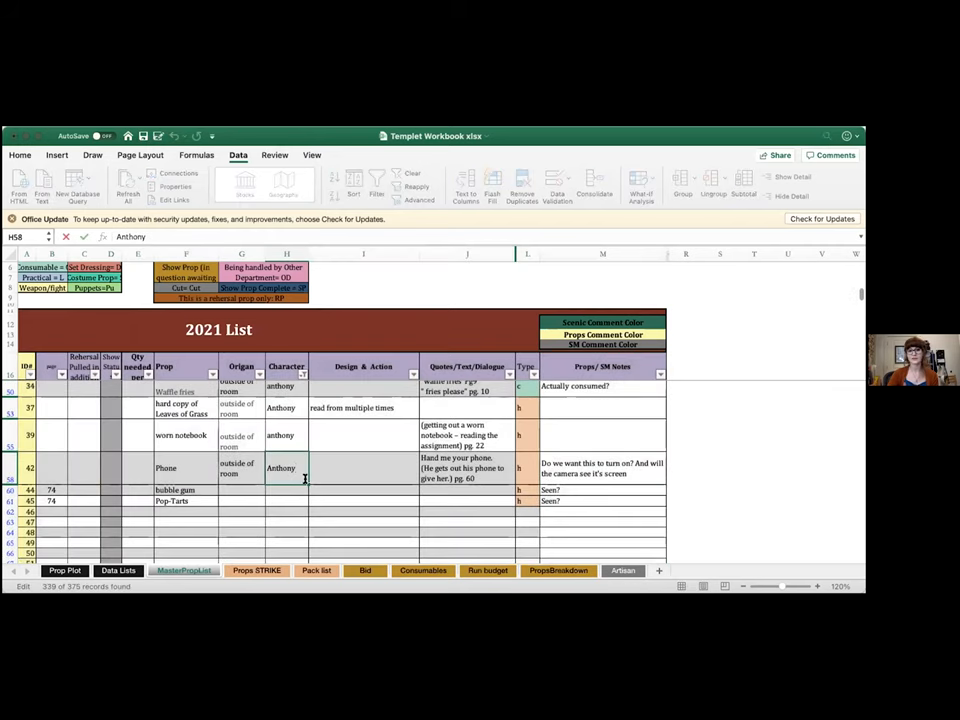
{"action": "type", "text": "An"}
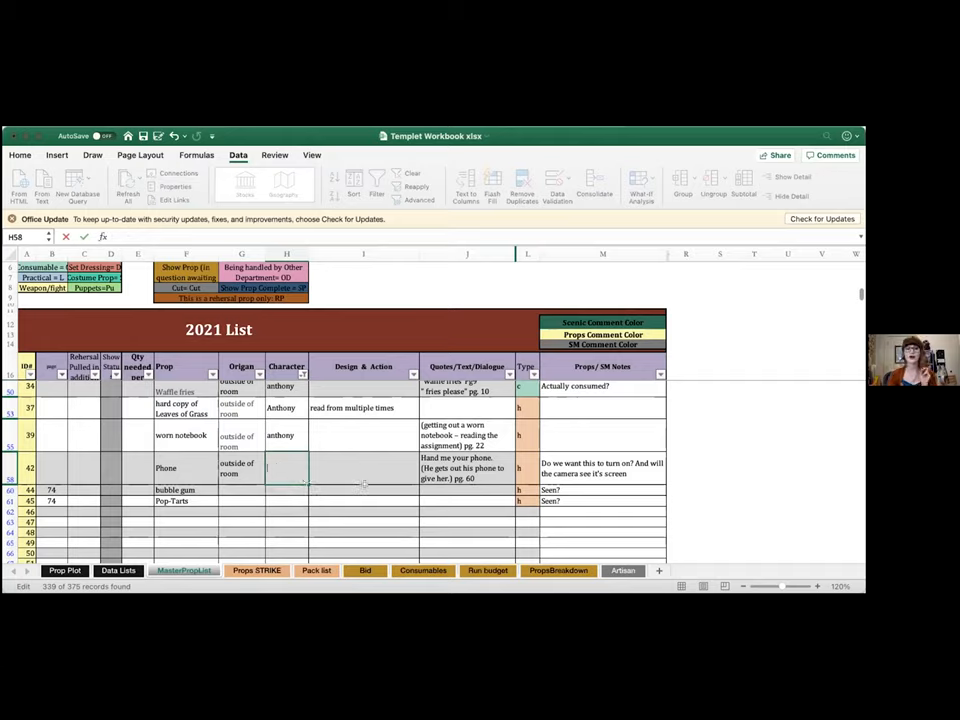
Step: Widen the Character filter to include Caroline and (Blanks) alongside anthony
{"action": "left_click", "coordinate": [364, 490]}
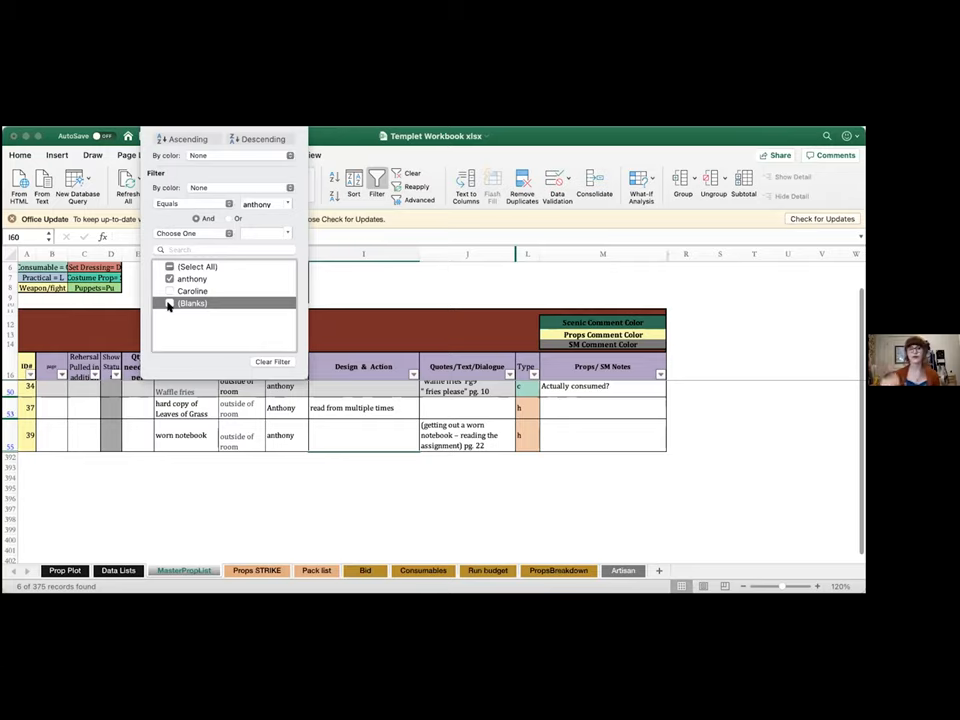
{"action": "left_click", "coordinate": [168, 290]}
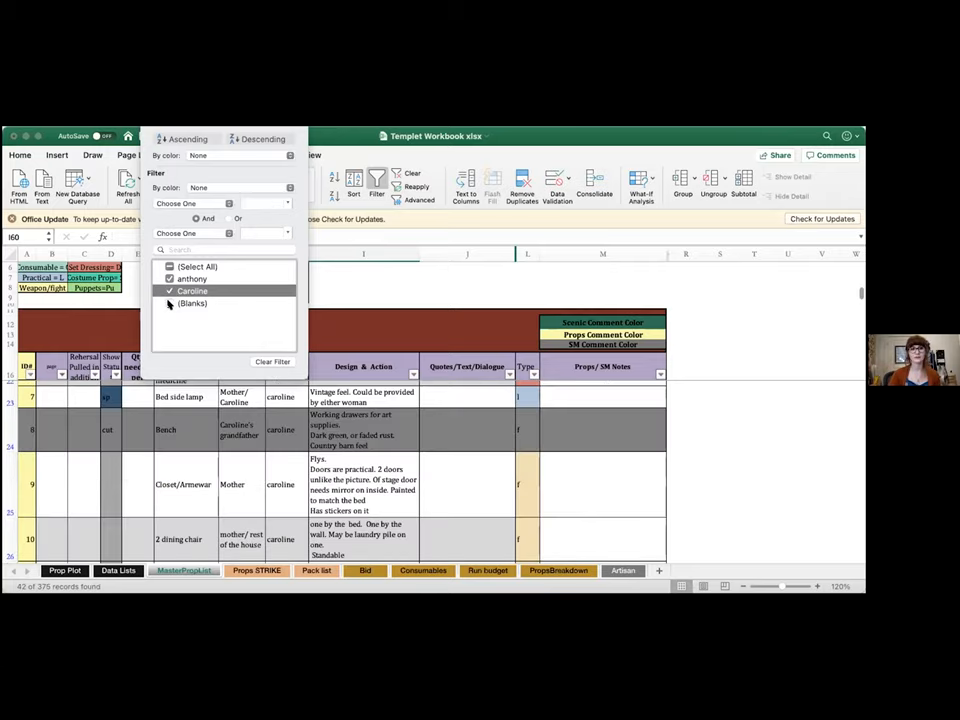
{"action": "left_click", "coordinate": [170, 236]}
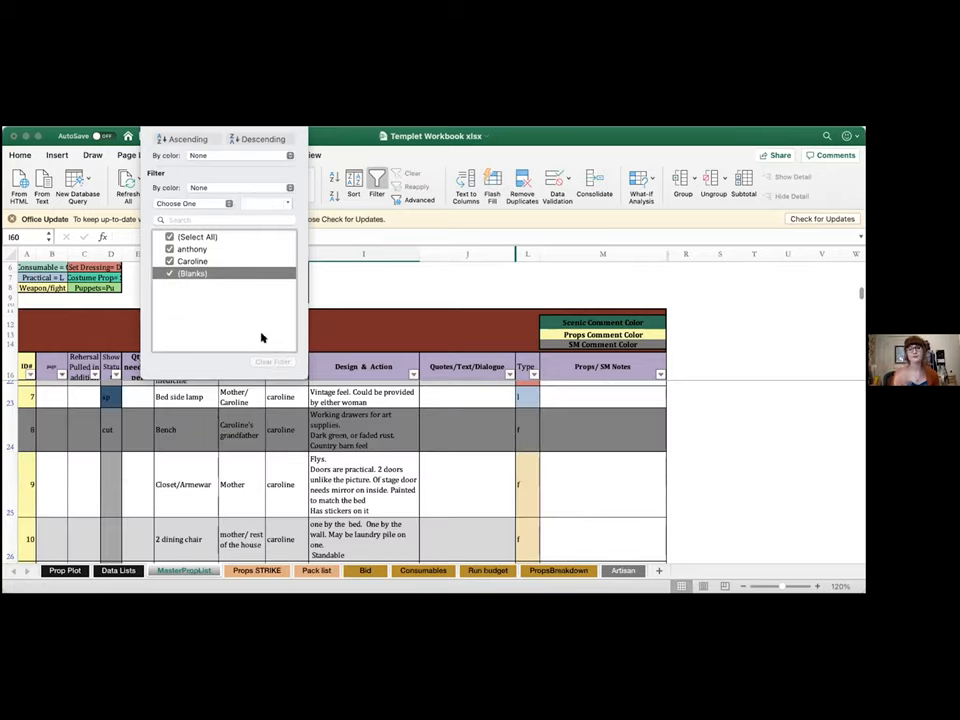